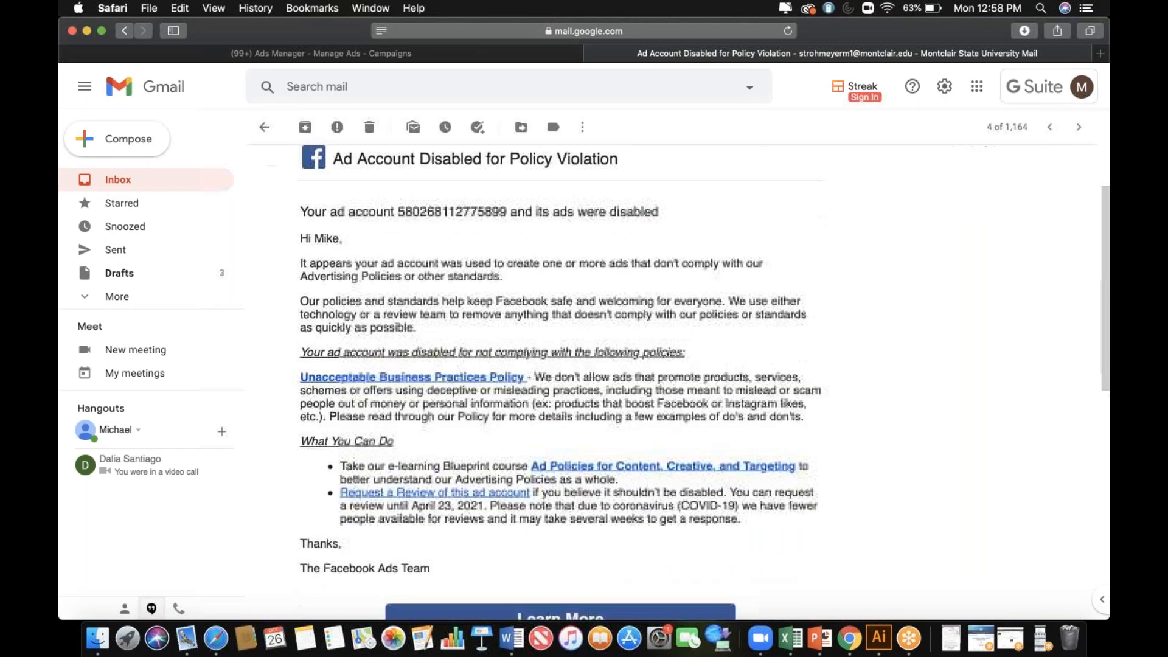
Review the policy violation email, then bring the Ads Manager campaigns page forward
key("volume_up")
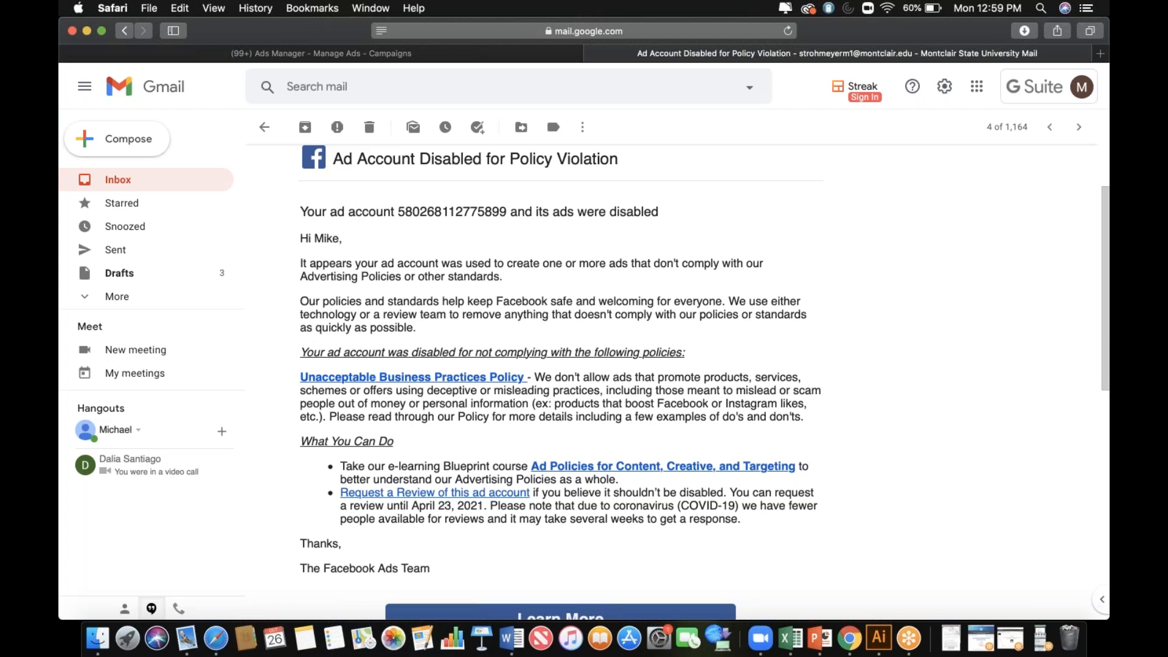
mouse_move(557, 75)
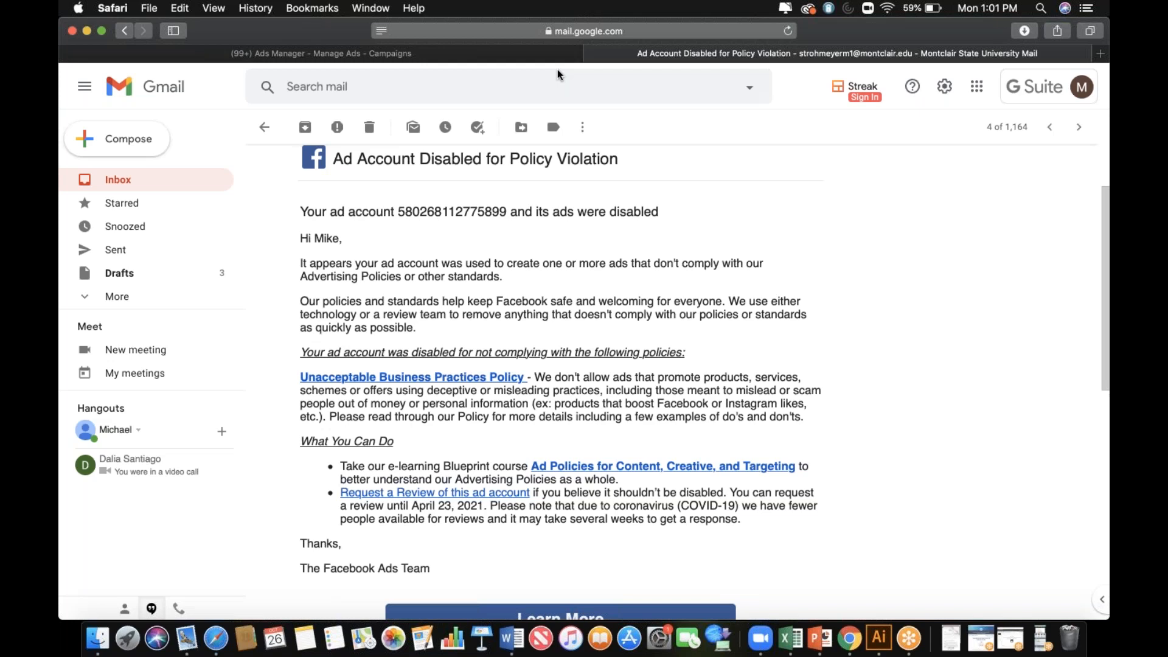
left_click(321, 52)
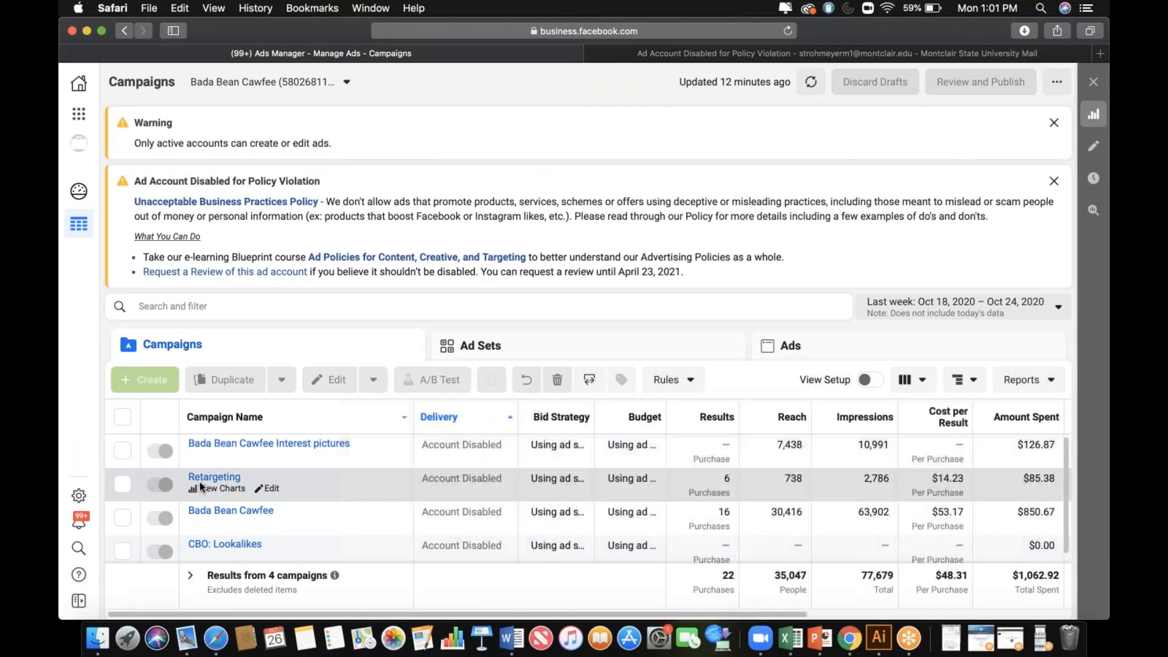
Look over the Retargeting campaign's four ad sets and return to the campaigns list
scroll("right", 3)
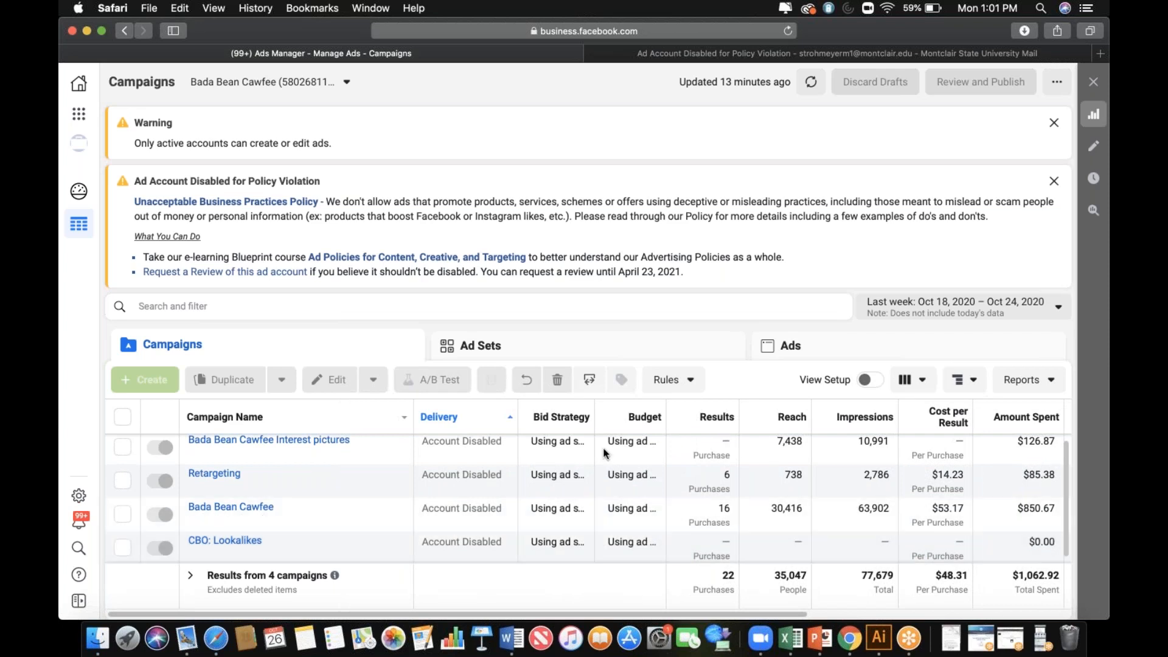
mouse_move(209, 479)
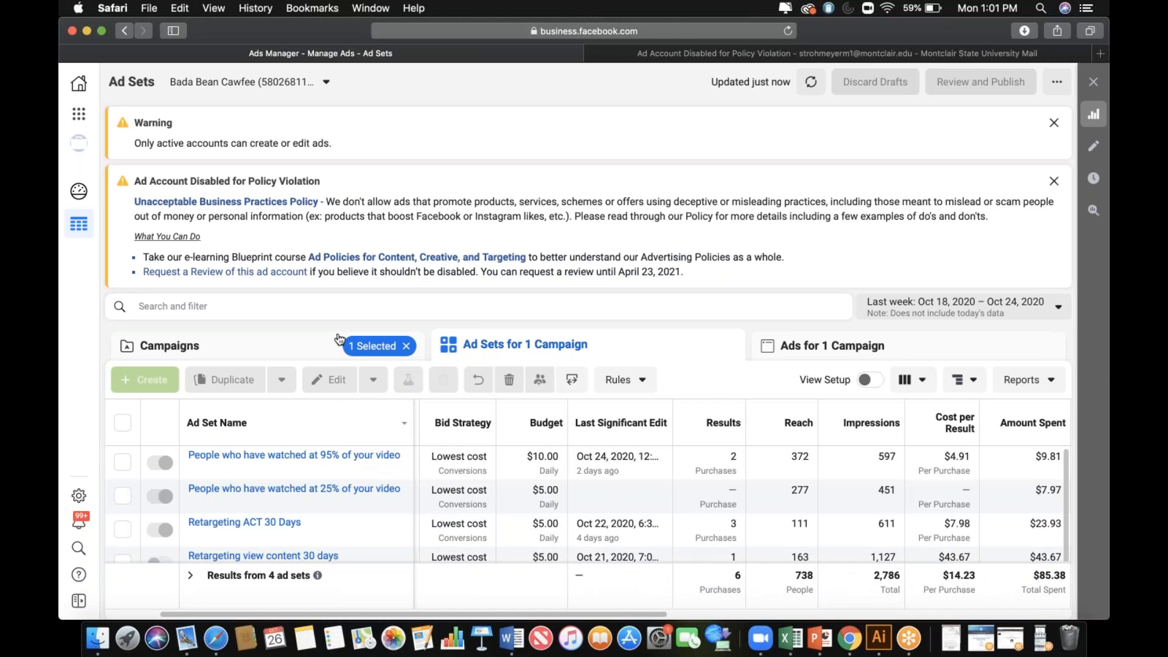
left_click(167, 345)
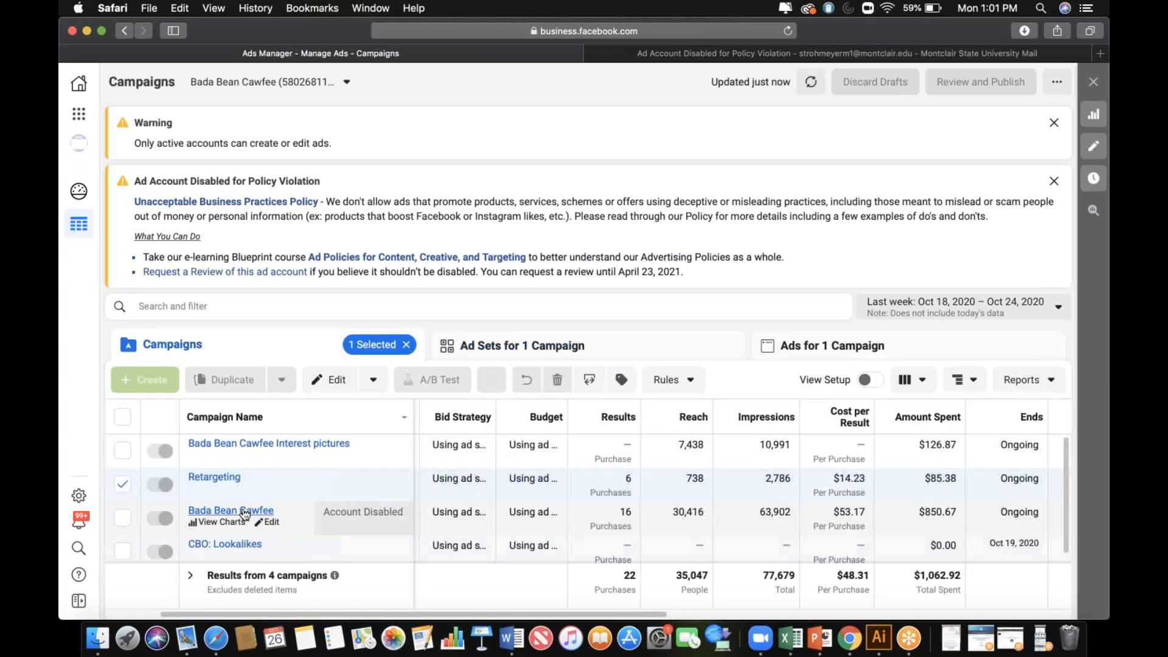
Scroll through Bada Bean Cawfee's 28 Account Disabled ad sets, then return to the campaigns list
left_click(522, 345)
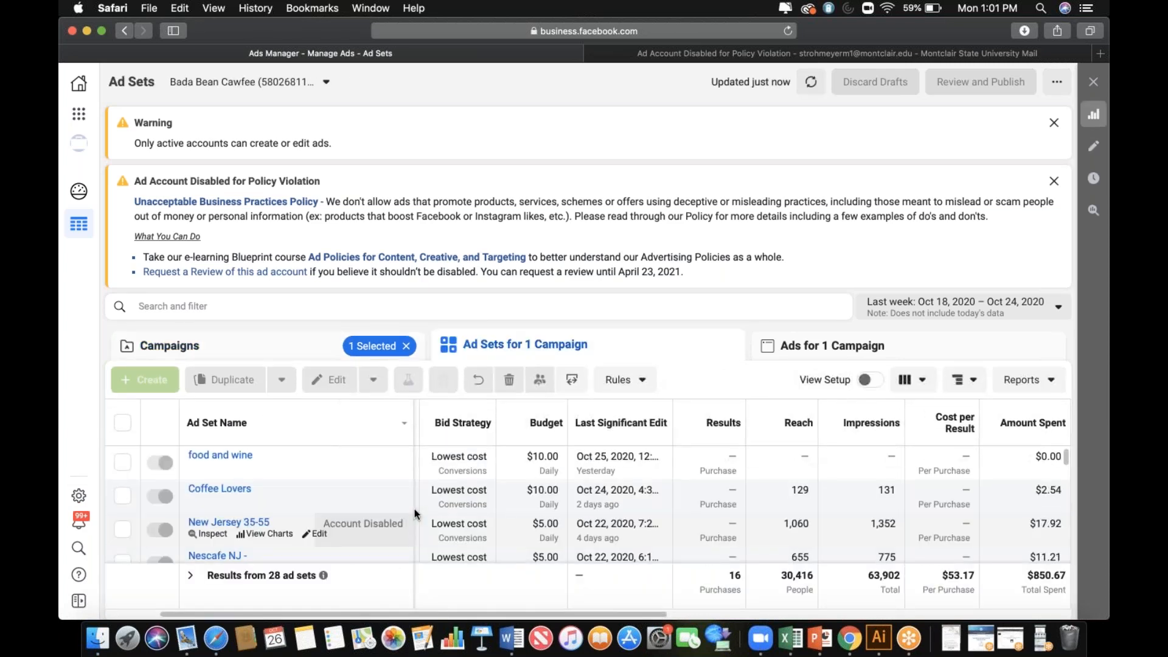
scroll("down", 3)
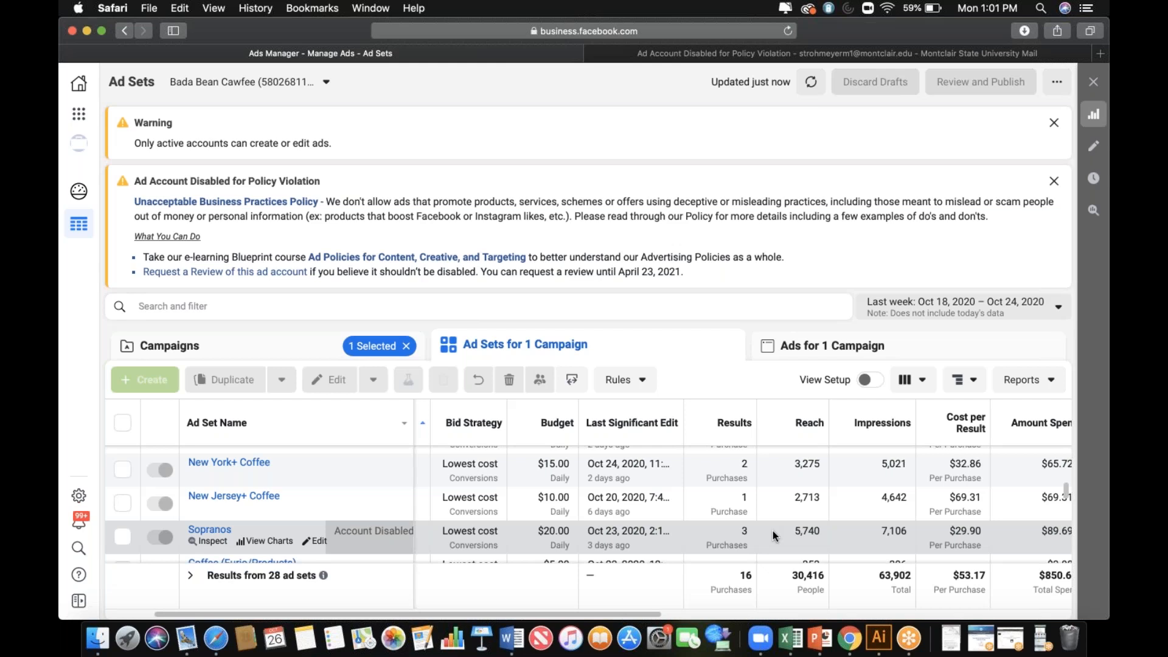
scroll("down", 3)
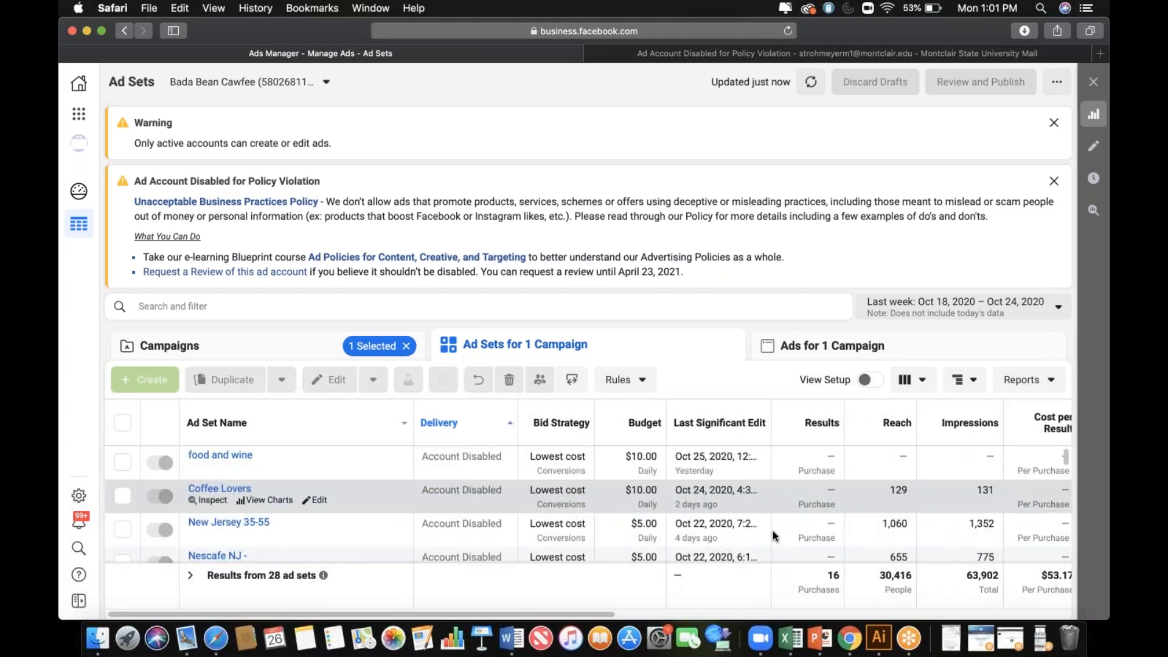
scroll("down", 3)
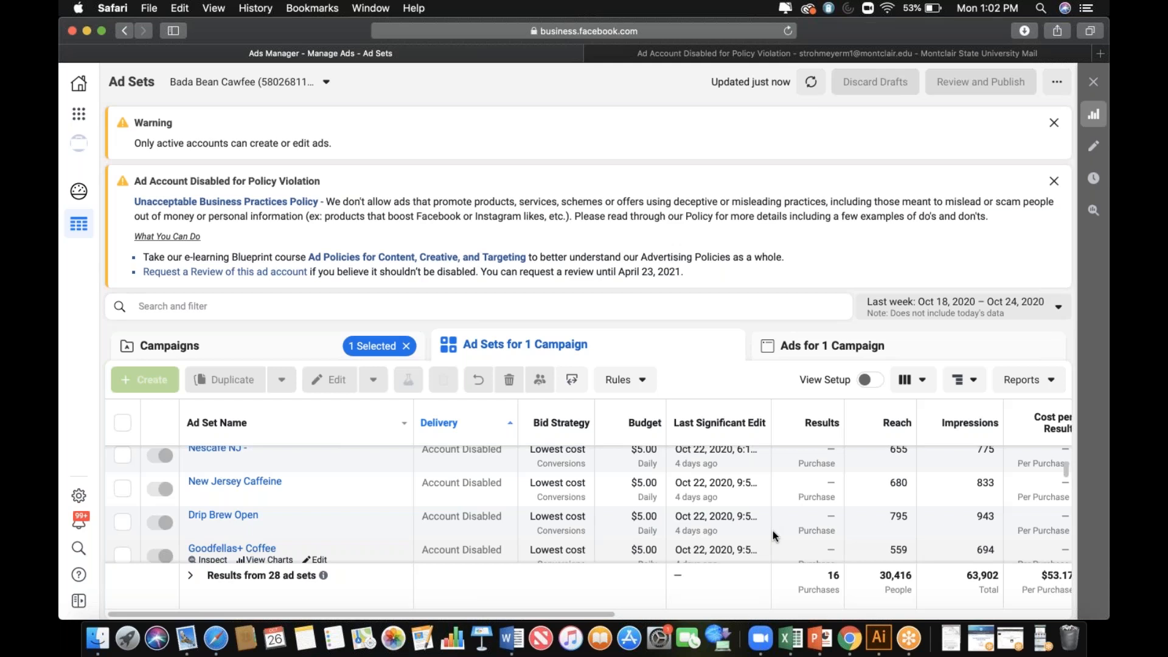
scroll("down", 3)
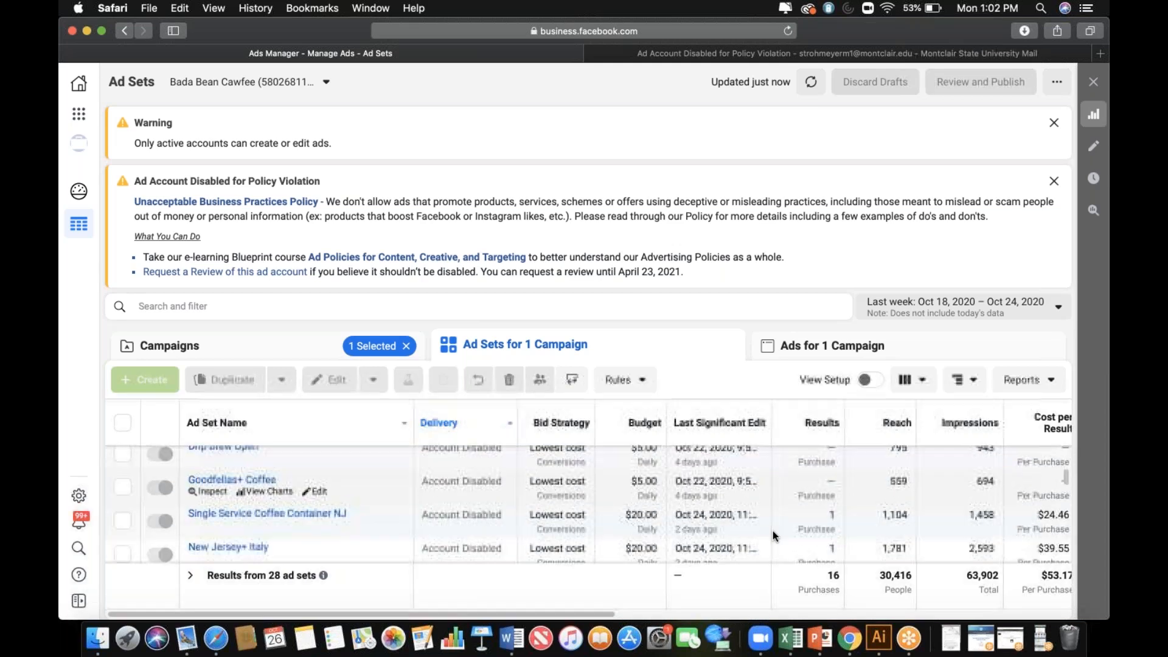
scroll("down", 3)
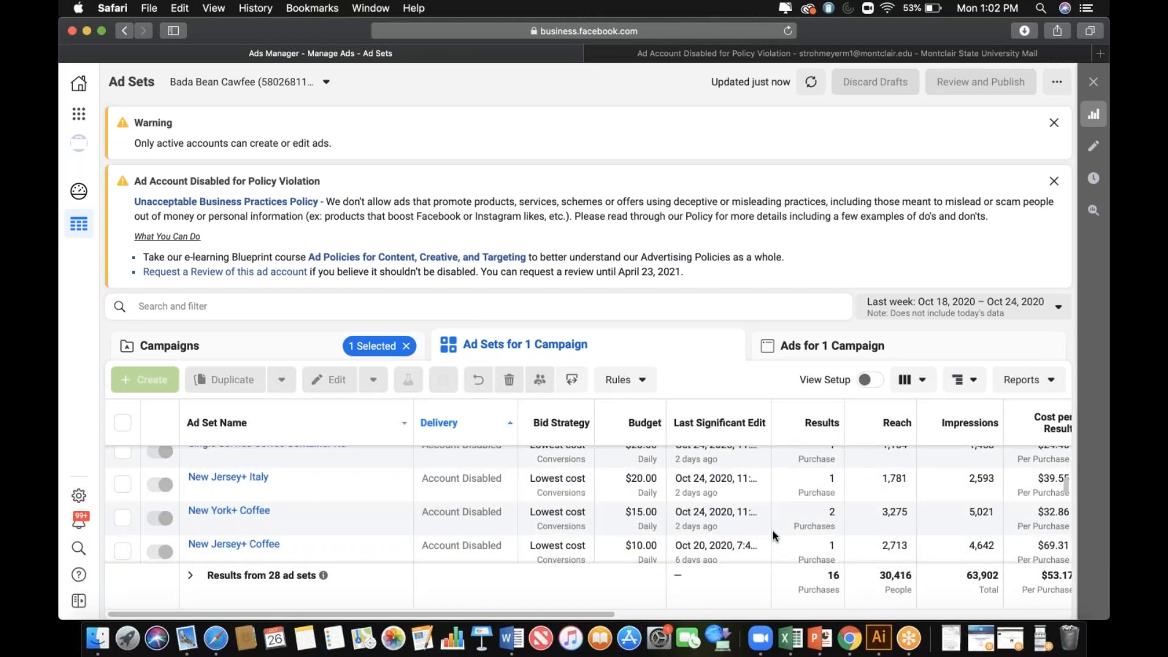
mouse_move(278, 351)
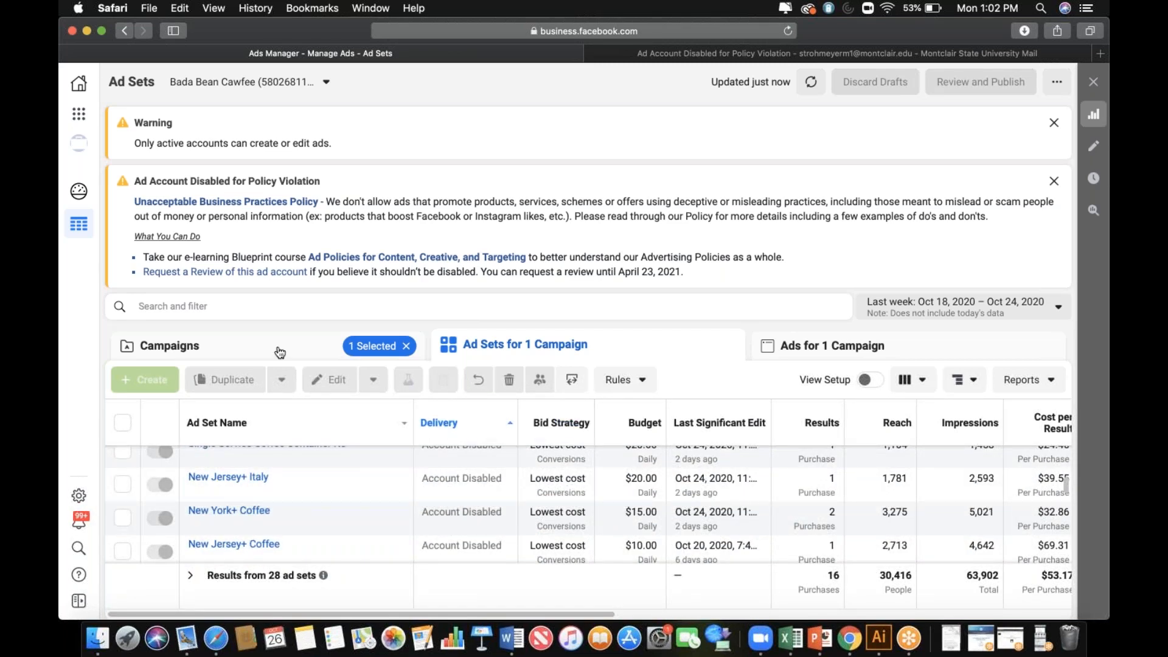
left_click(173, 345)
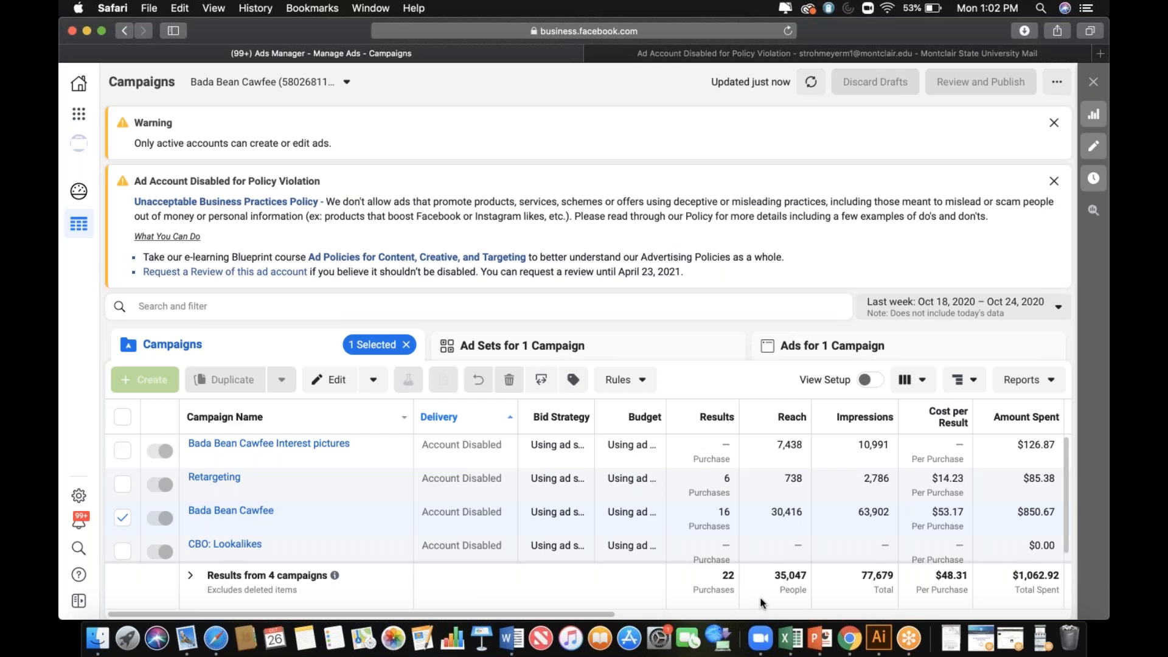
mouse_move(248, 513)
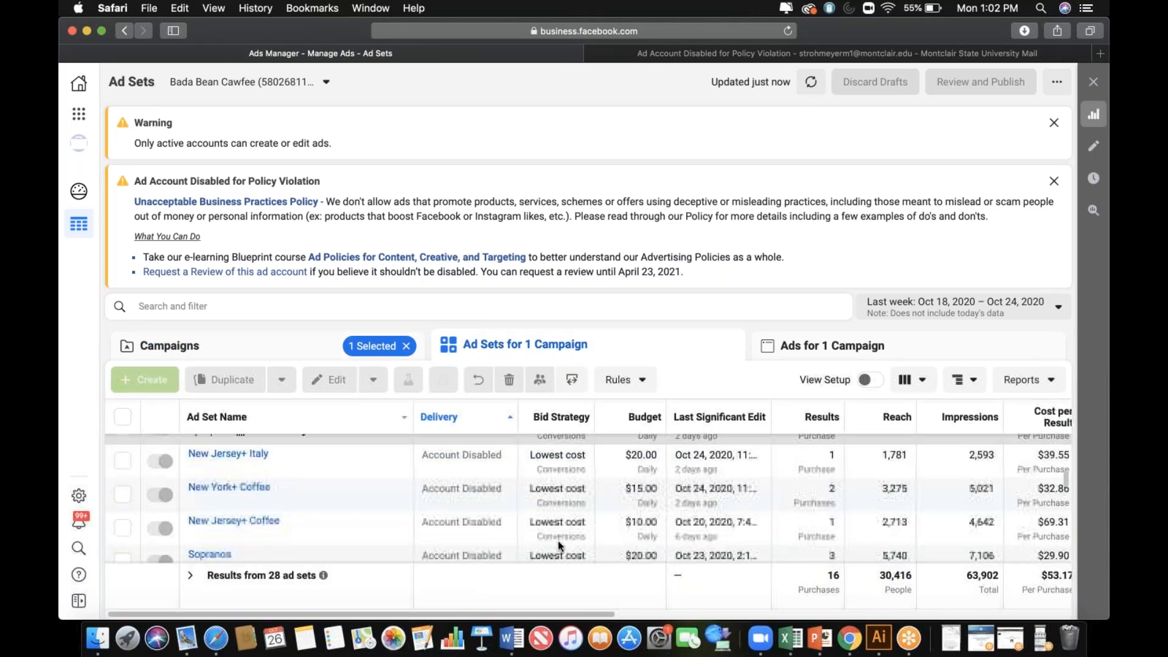
scroll("down", 3)
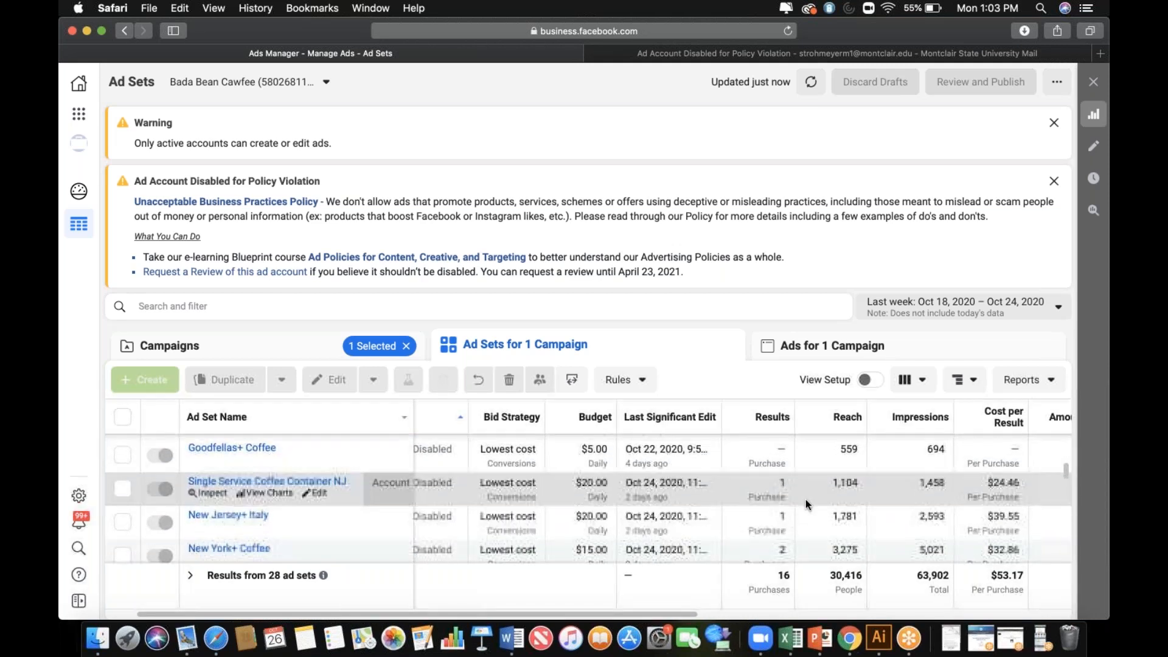
scroll("down", 3)
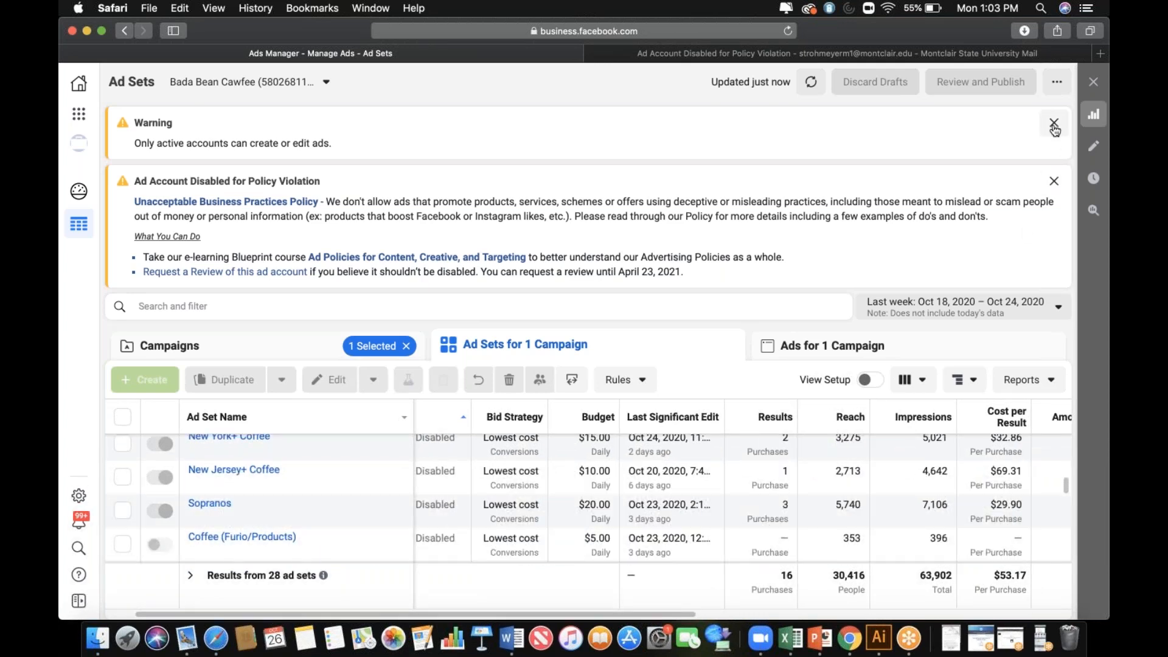
Dismiss the active-accounts warning banner and scroll through the ad sets table
left_click(1054, 124)
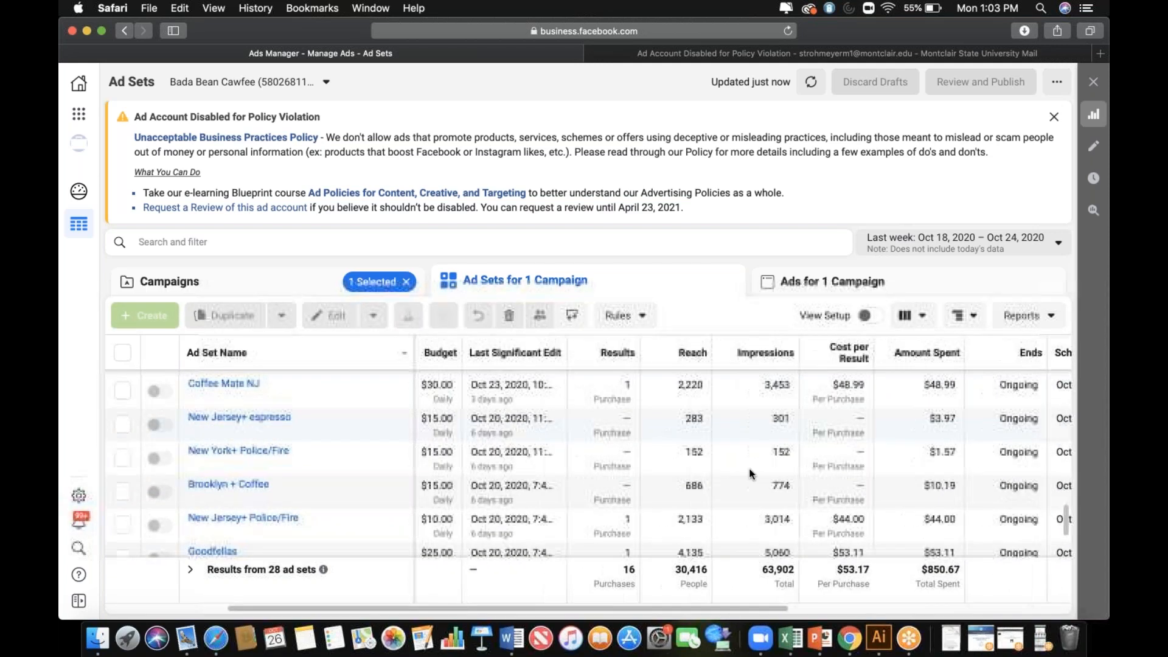
scroll("down", 3)
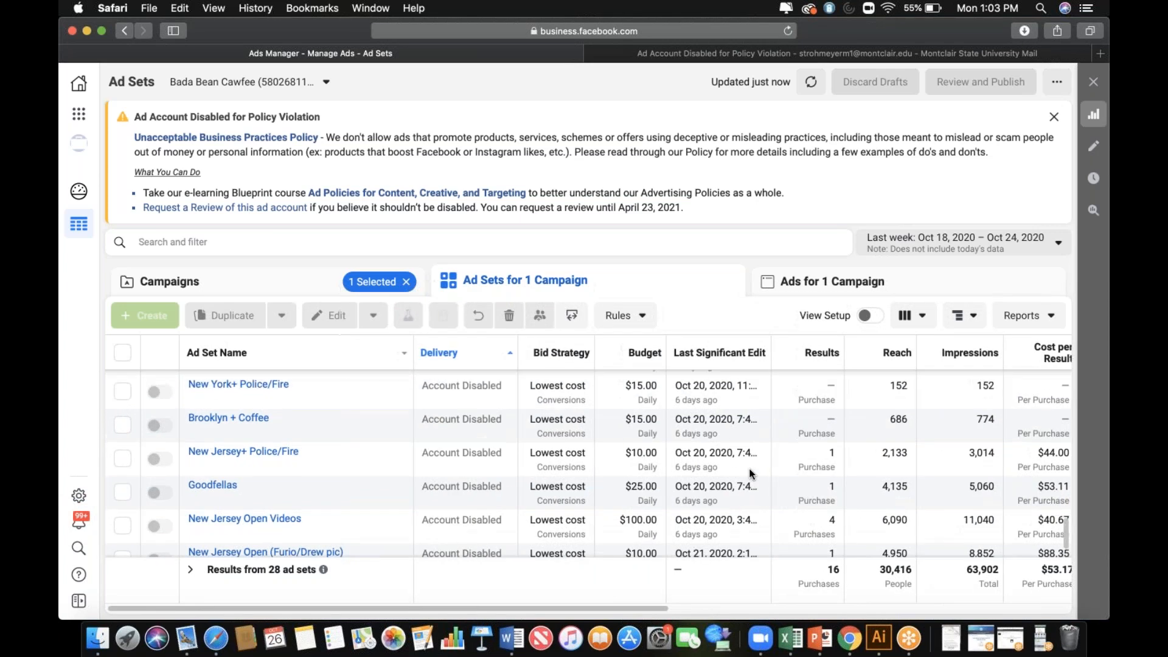
scroll("down", 3)
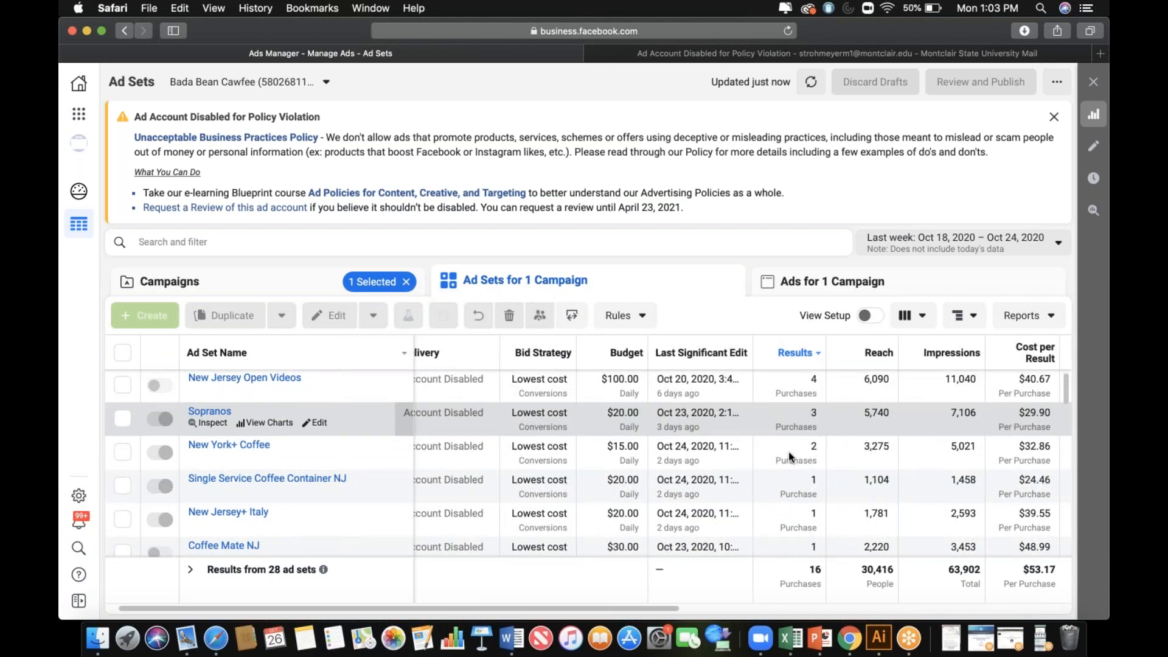
Scroll the results-sorted ad sets led by New Jersey Open Videos
scroll("down", 3)
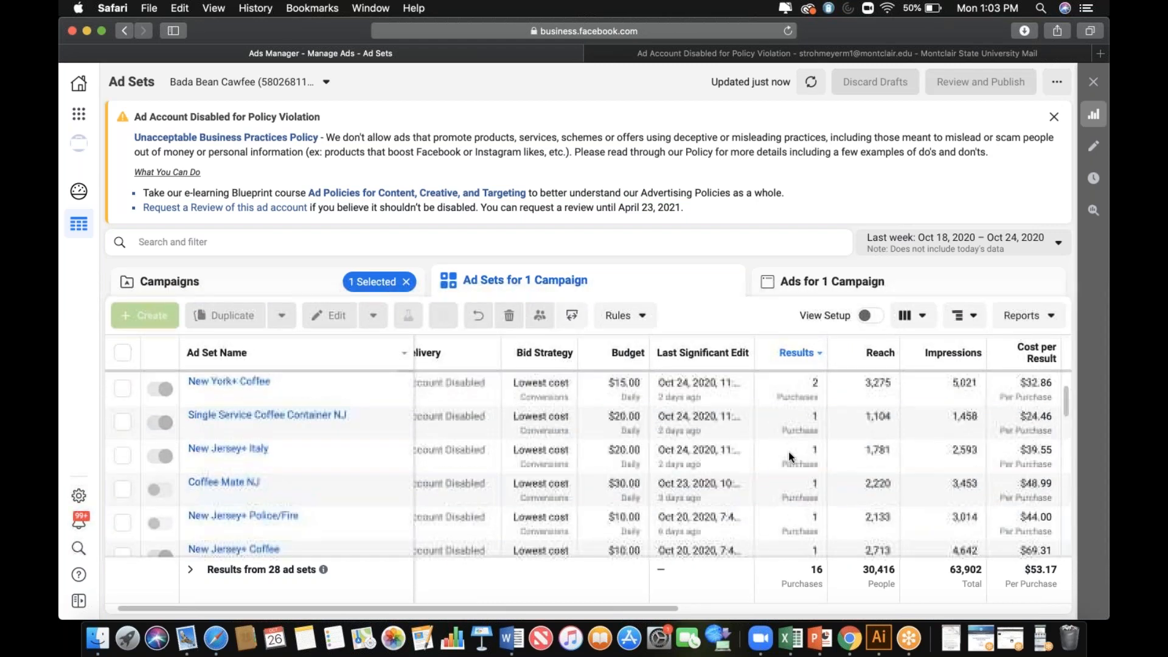
scroll("down", 3)
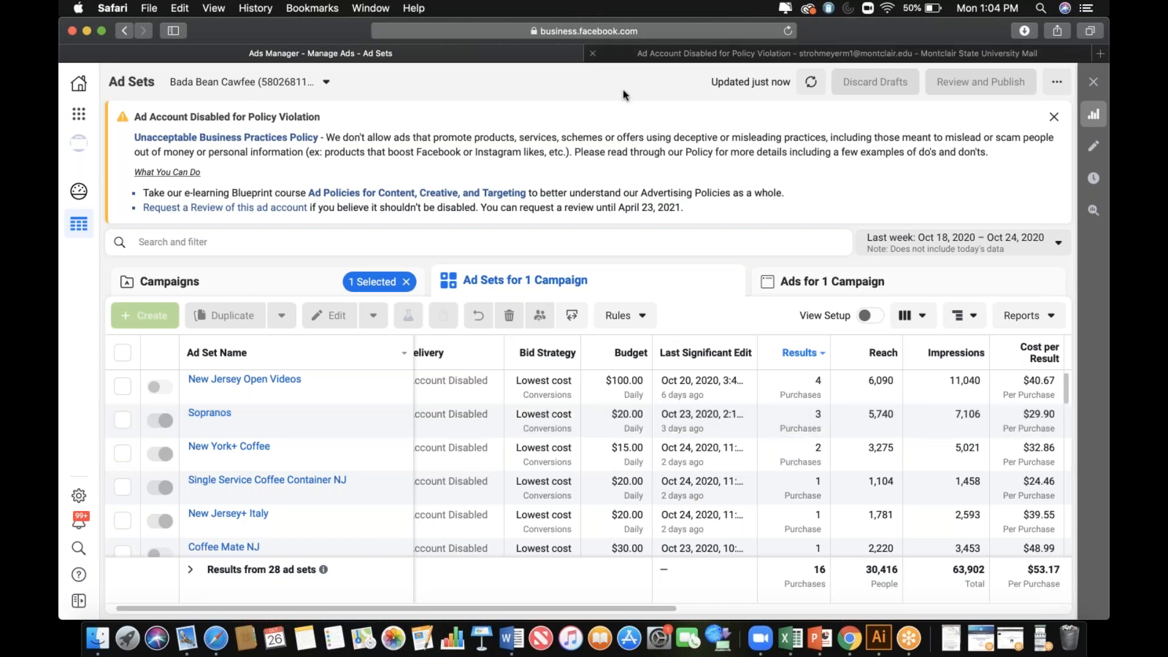
mouse_move(706, 56)
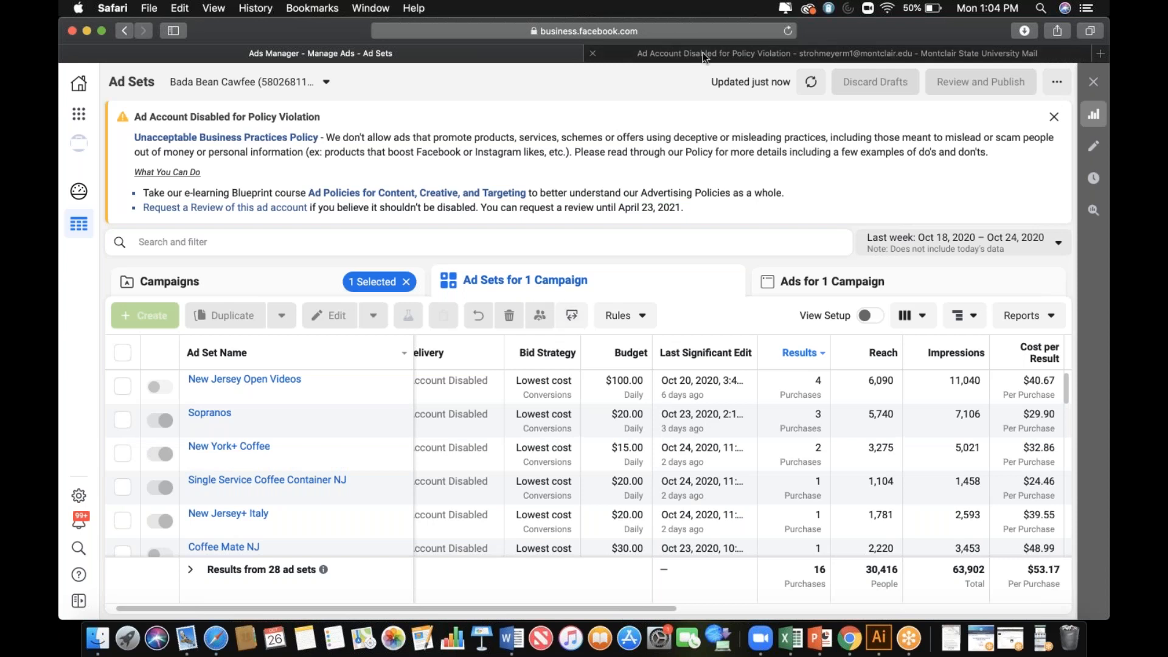